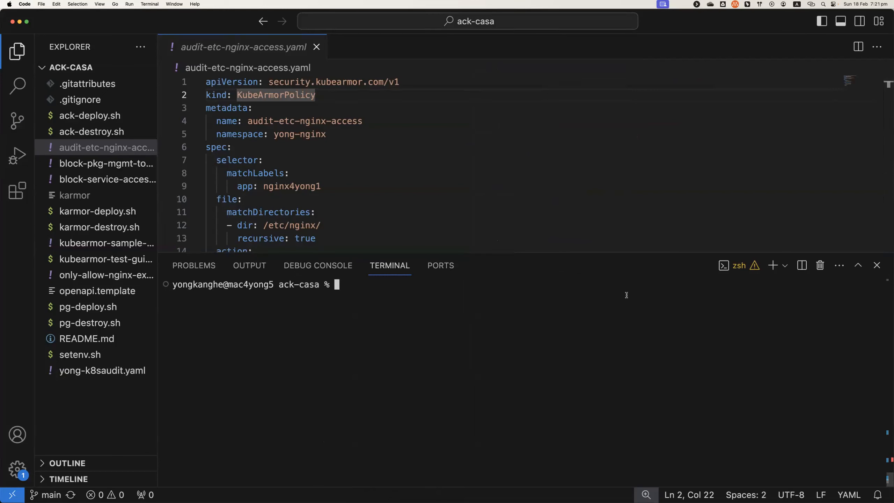
Step: Run aliyun in the terminal to show the Alibaba Cloud CLI help
text(aliyun)
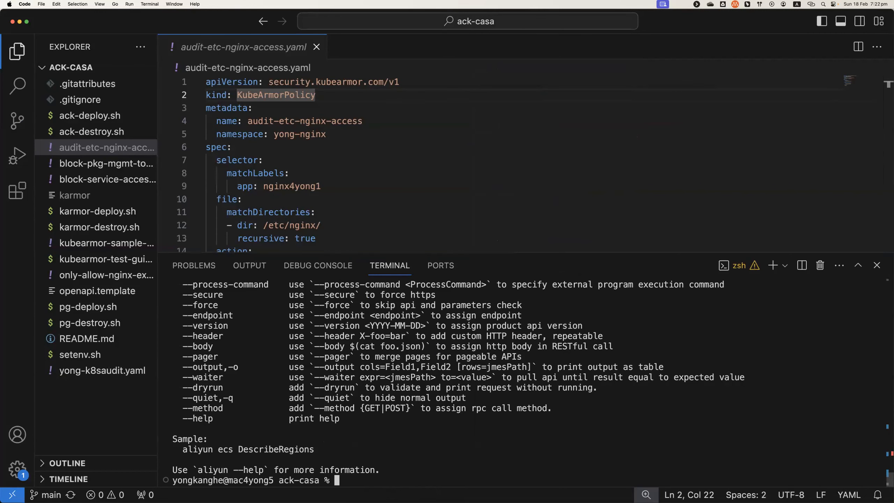
mouse_move(639, 341)
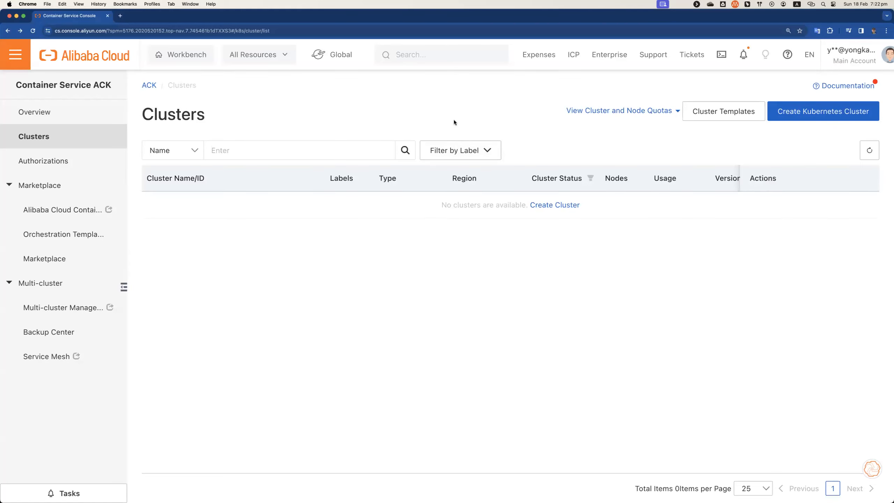
mouse_move(340, 108)
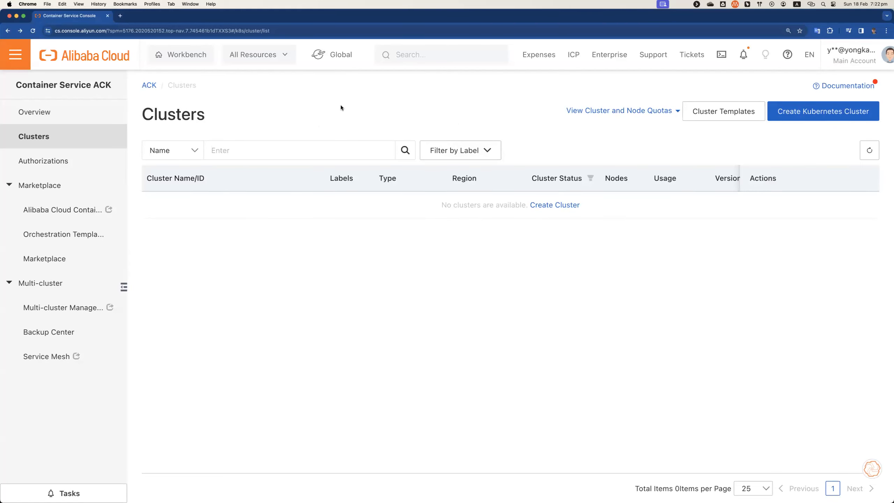
mouse_move(184, 121)
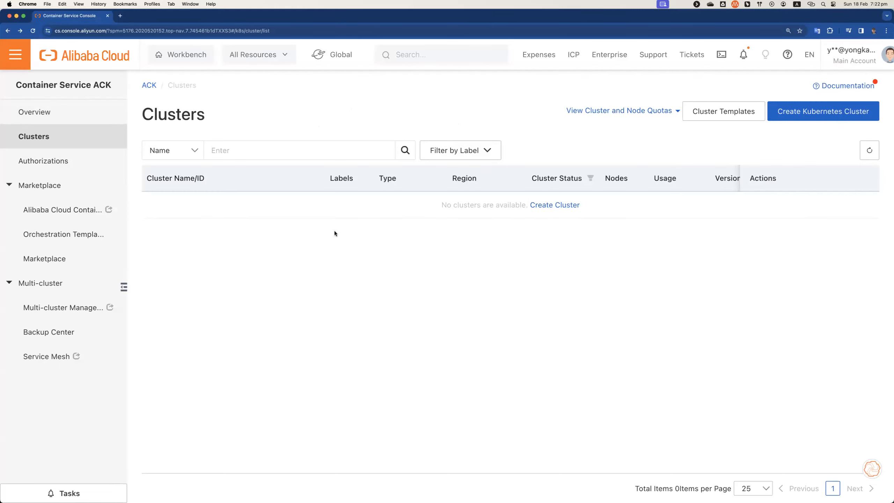
click(442, 54)
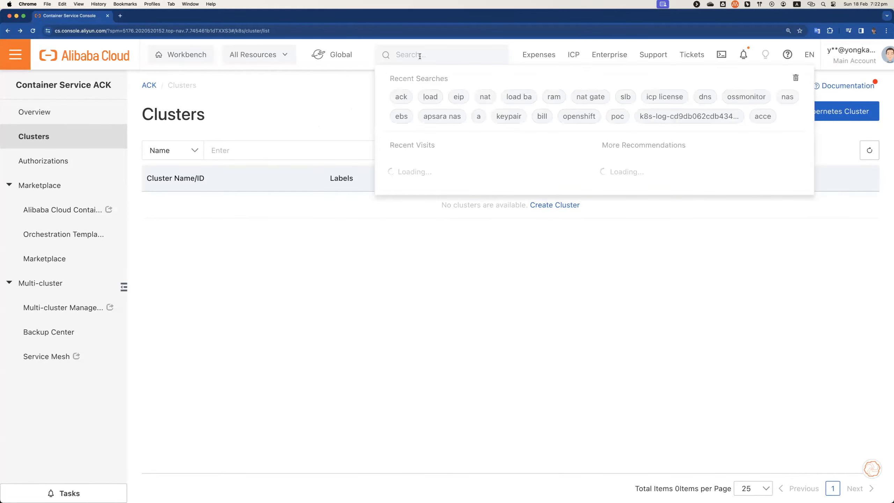
text(ack)
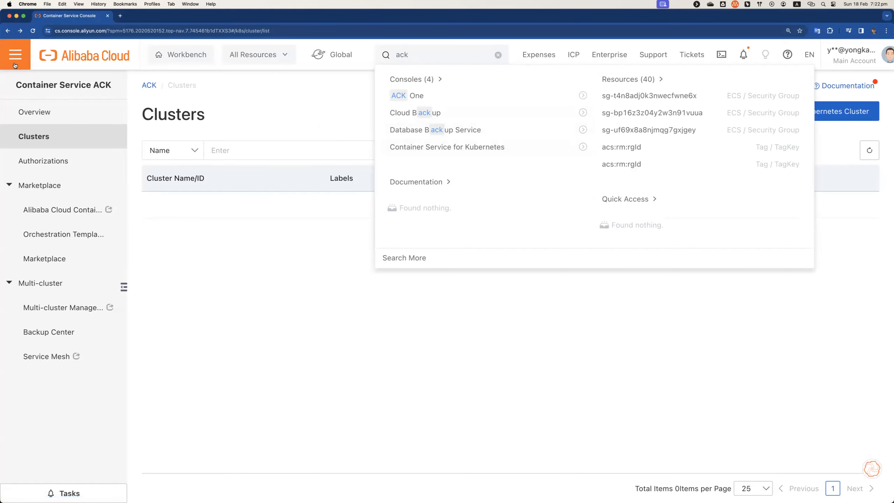
click(14, 54)
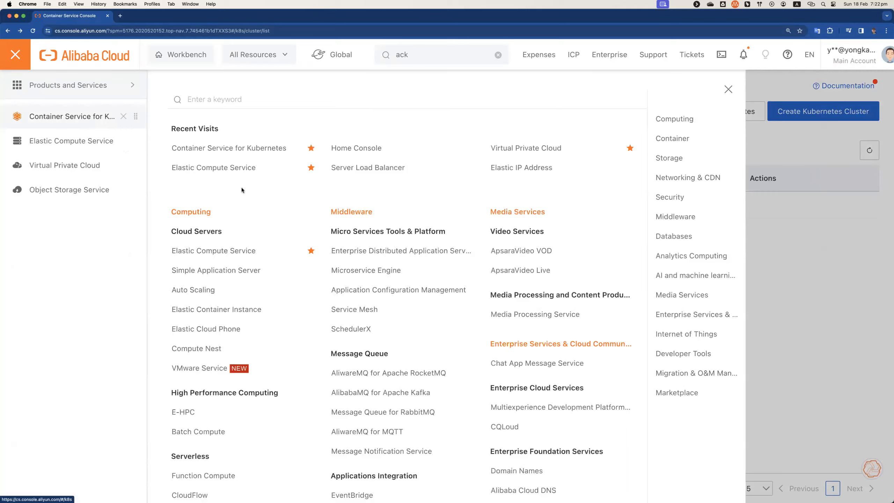
scroll(down, 3)
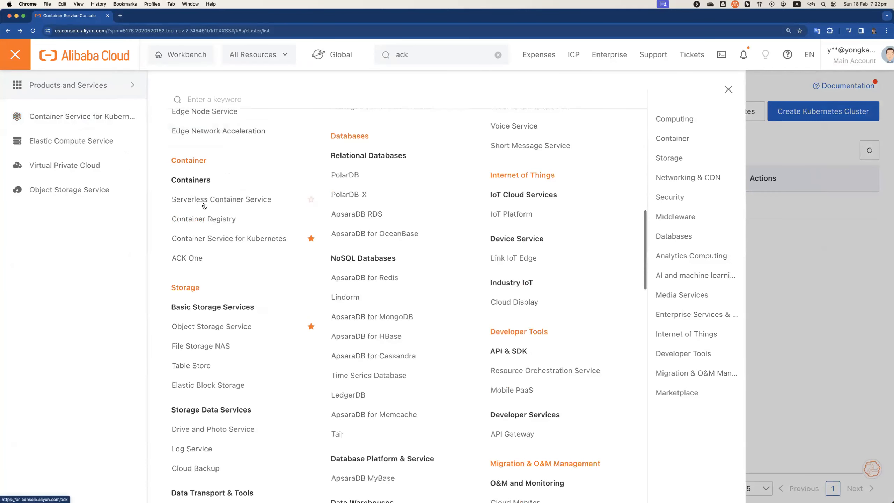
mouse_move(229, 238)
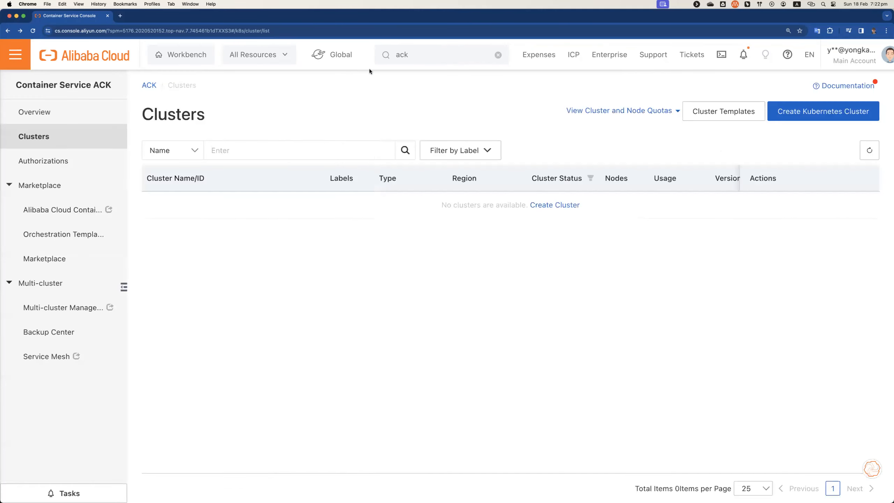
click(203, 16)
text(https://github.com/yongkanghe/)
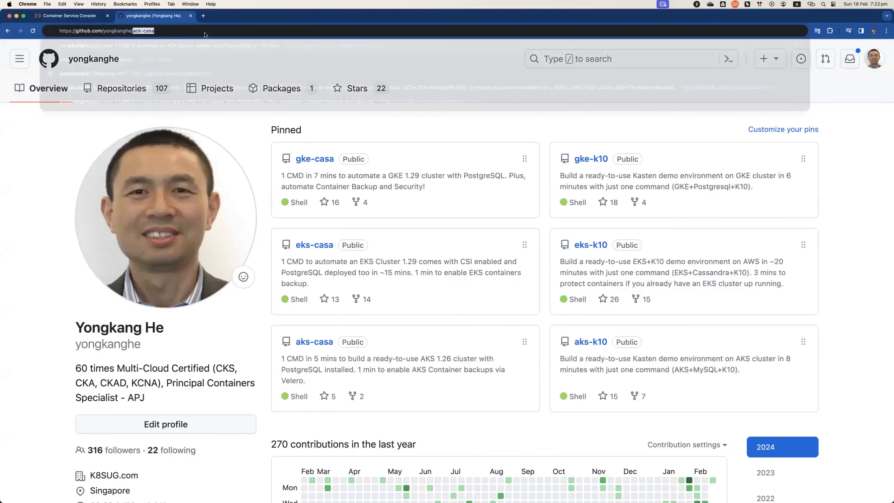
Step: Bring up the ack-casa repository README and move down to its prerequisites section
click(228, 30)
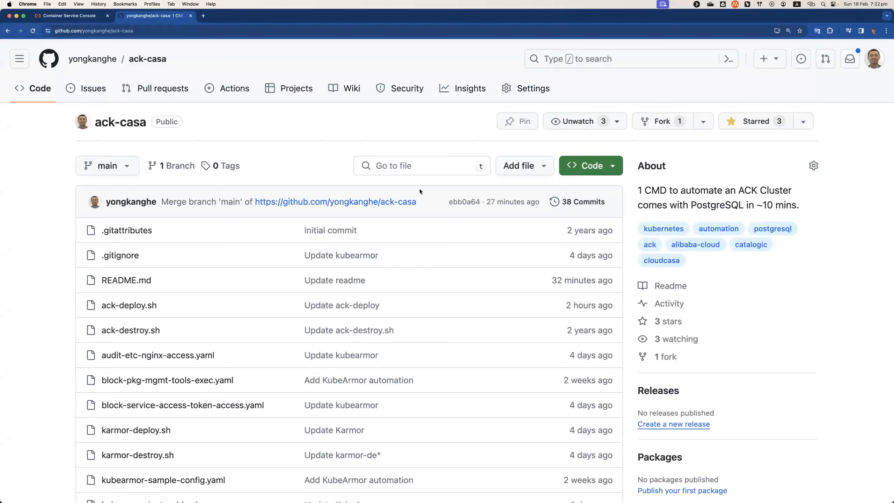
click(671, 286)
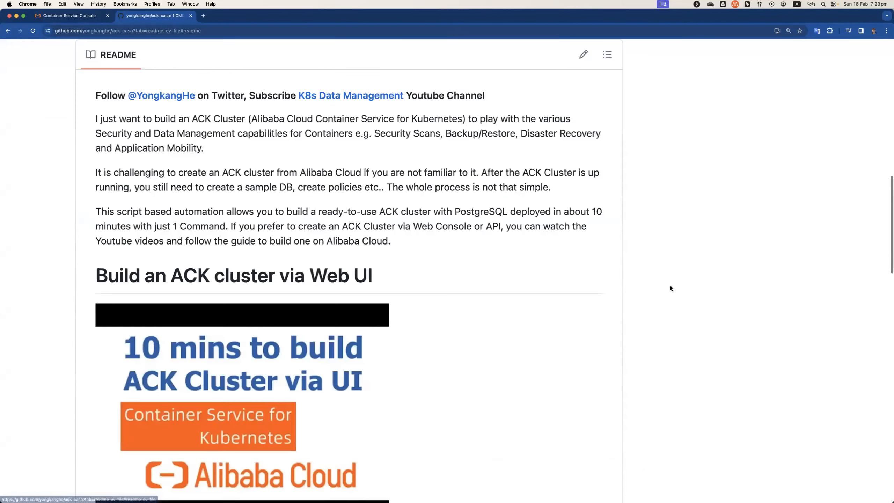
scroll(down, 3)
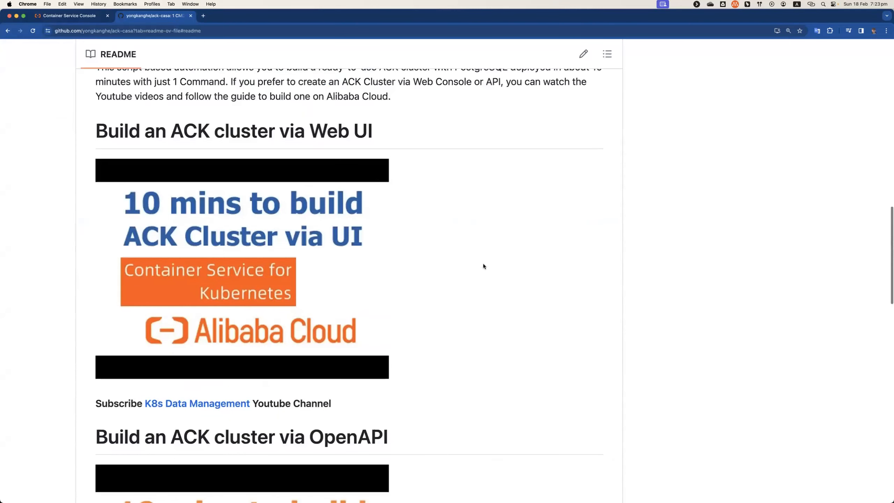
scroll(down, 3)
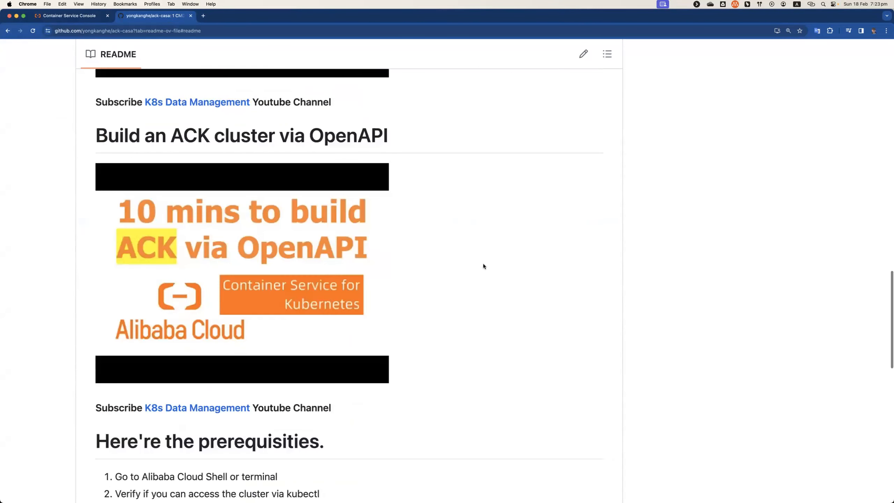
Step: Copy the git clone command for the ack-casa repository from the README
scroll(down, 3)
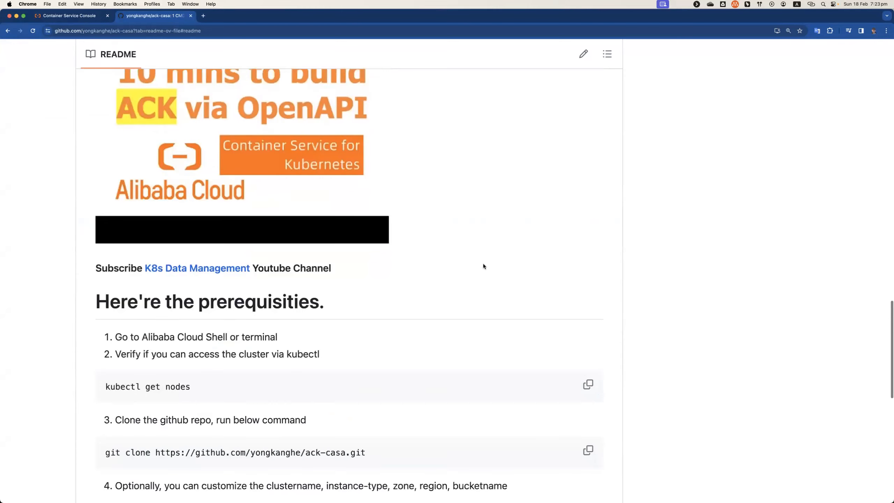
scroll(down, 3)
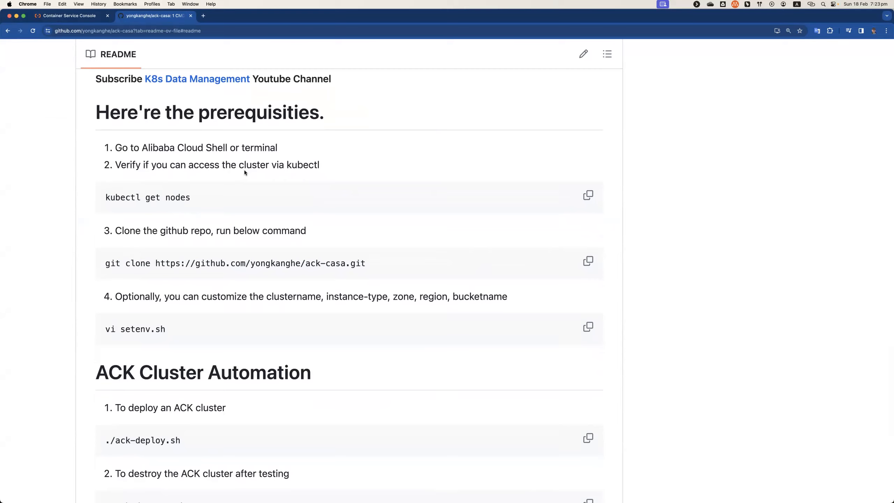
mouse_move(273, 175)
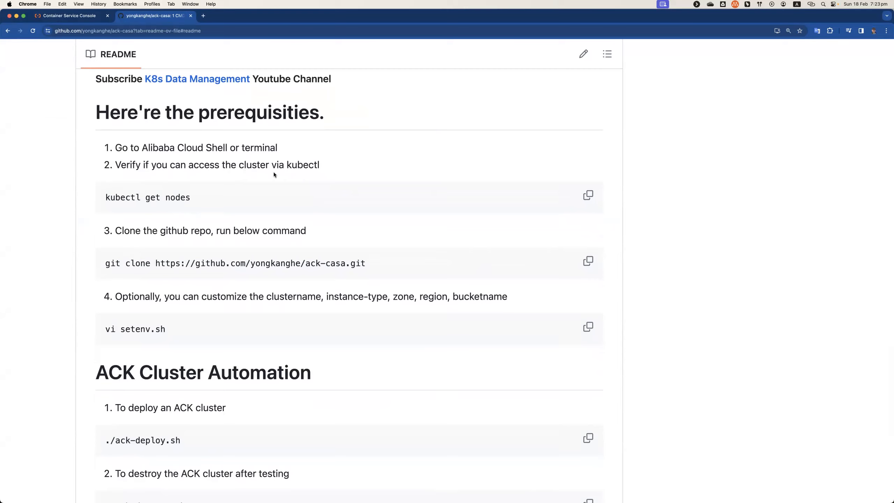
scroll(down, 3)
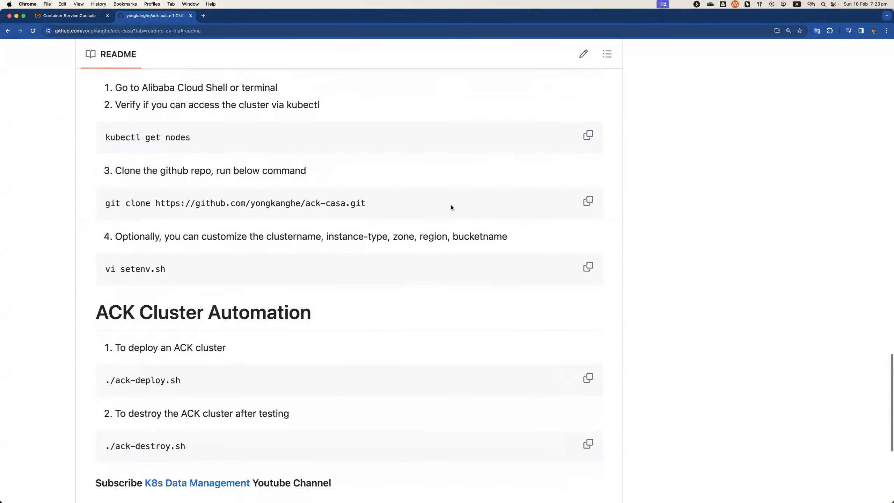
click(587, 201)
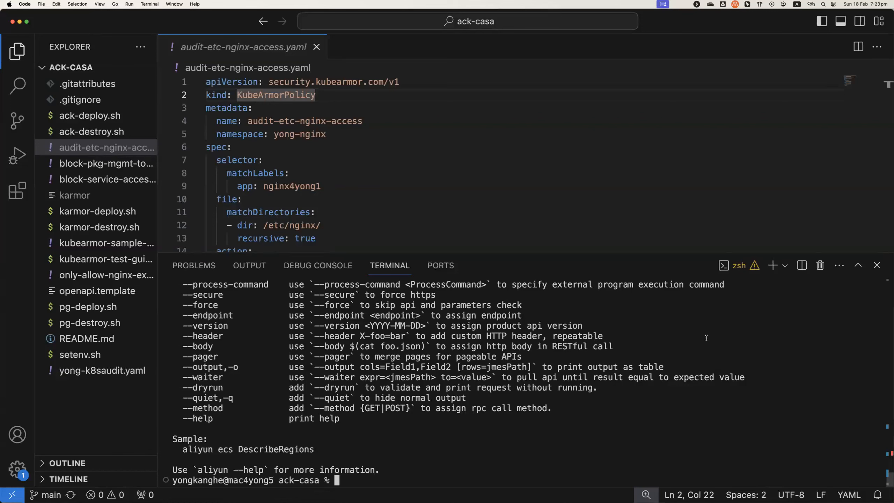
text(git clone https://github.com/yongkanghe/ack-casa.git)
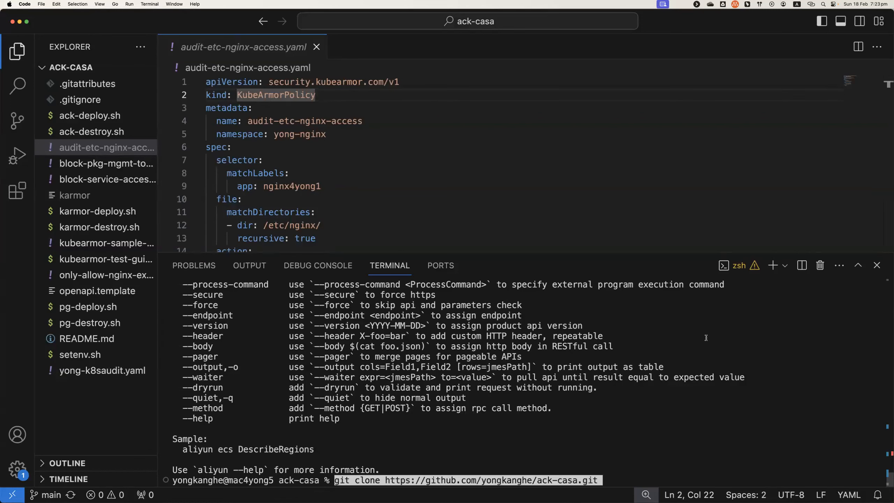
key(enter)
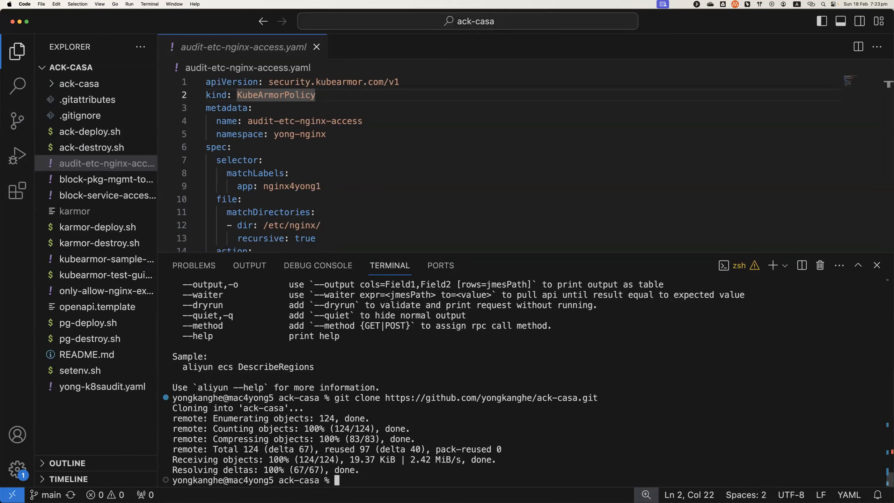
mouse_move(705, 338)
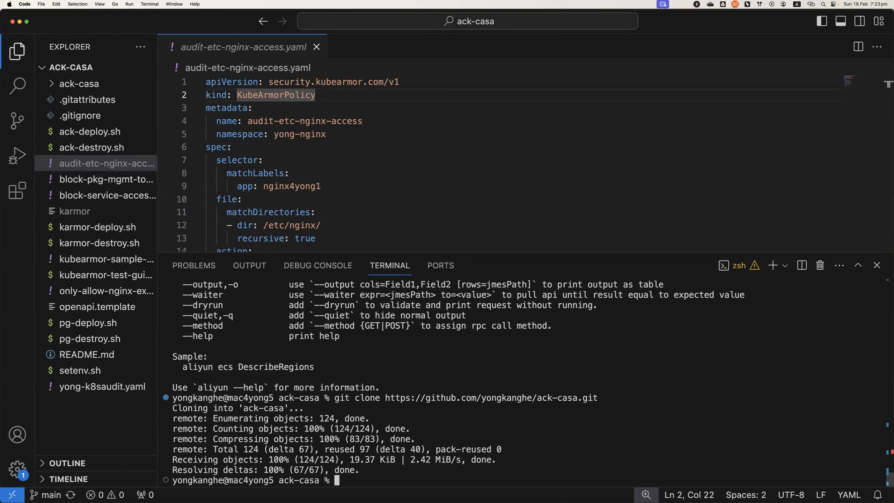
Step: Remove the nested ack-casa copy and change back into the existing ack-casa folder
text(rm -rf ack-casa)
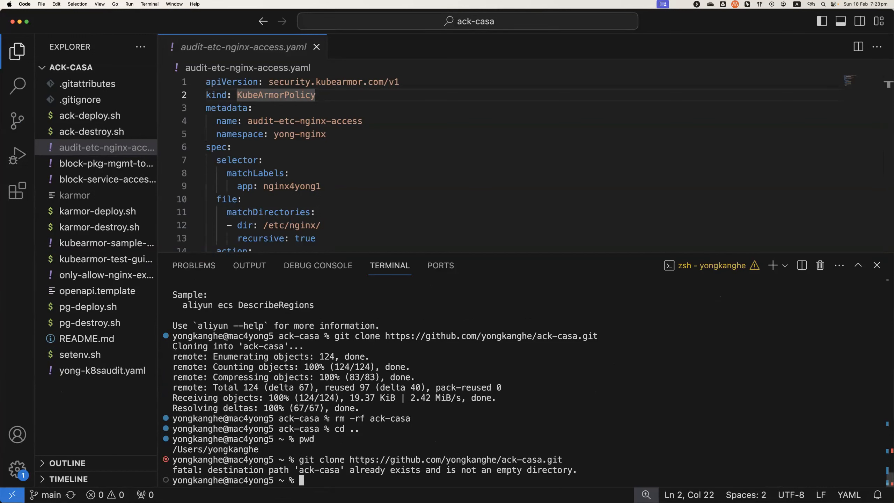
text(cd ack-ca)
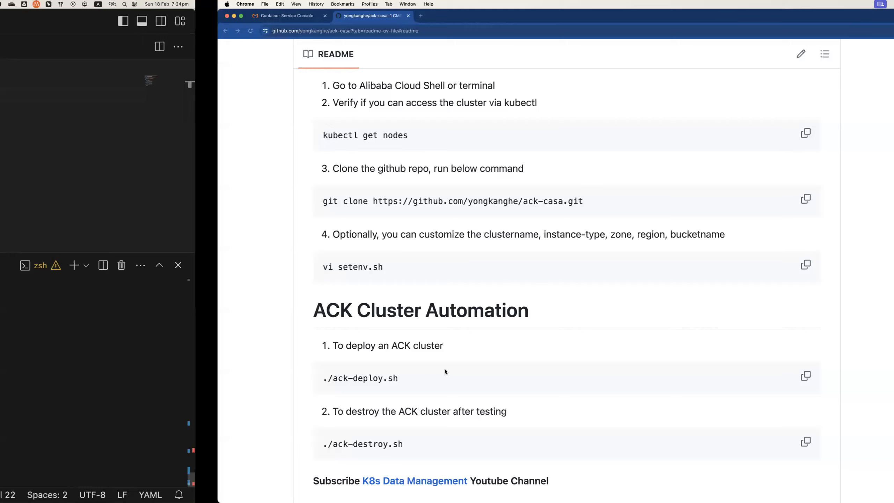
Step: Launch ./ack-deploy.sh so it starts creating the ACK cluster and prints the OpenAPI URL
click(805, 375)
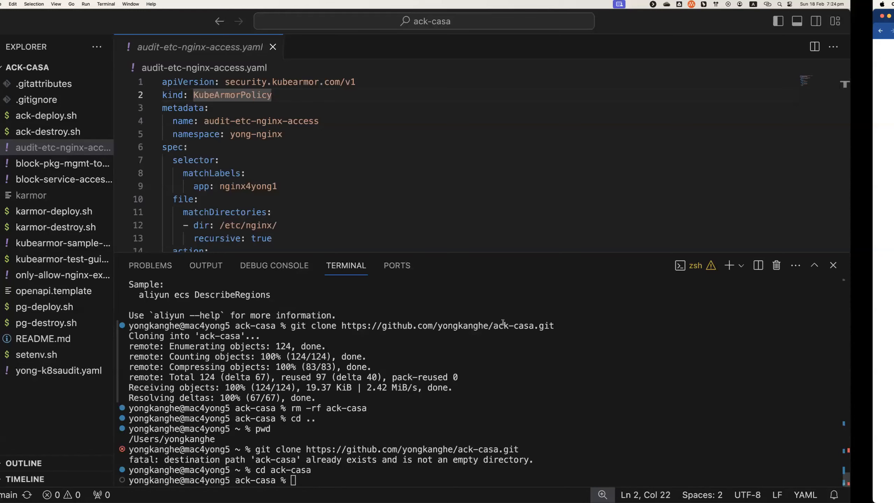
text(./ack-deploy.sh)
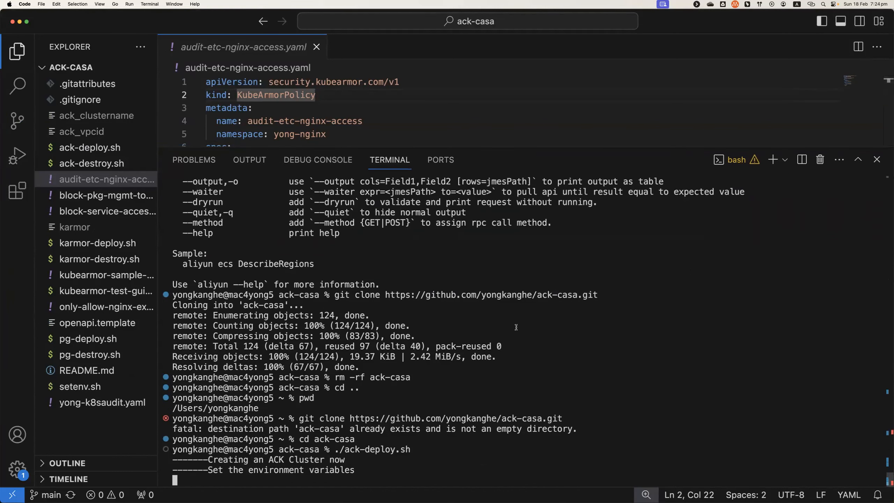
mouse_move(605, 358)
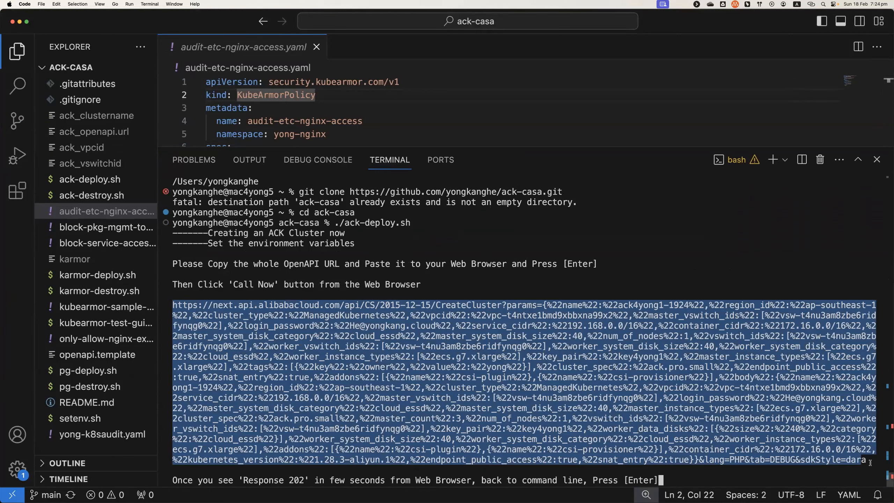
mouse_move(869, 456)
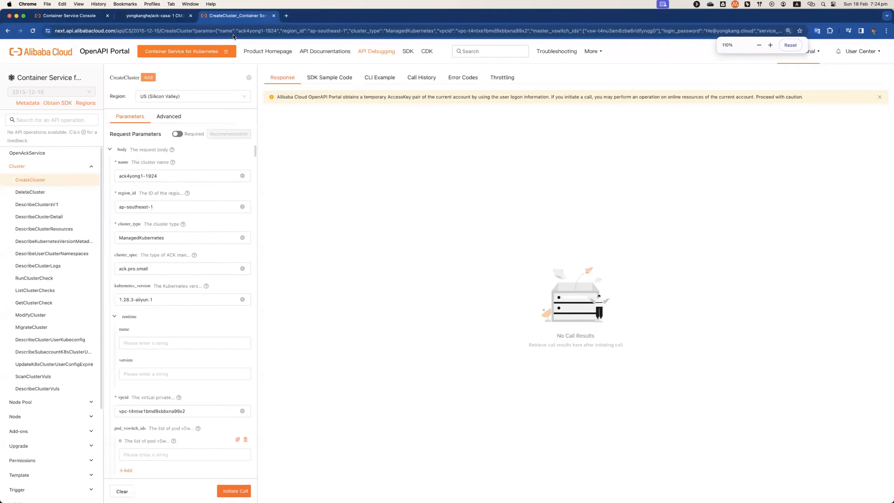
Step: Zoom the portal page and review the CreateCluster parameters, including region ap-southeast-1
click(770, 45)
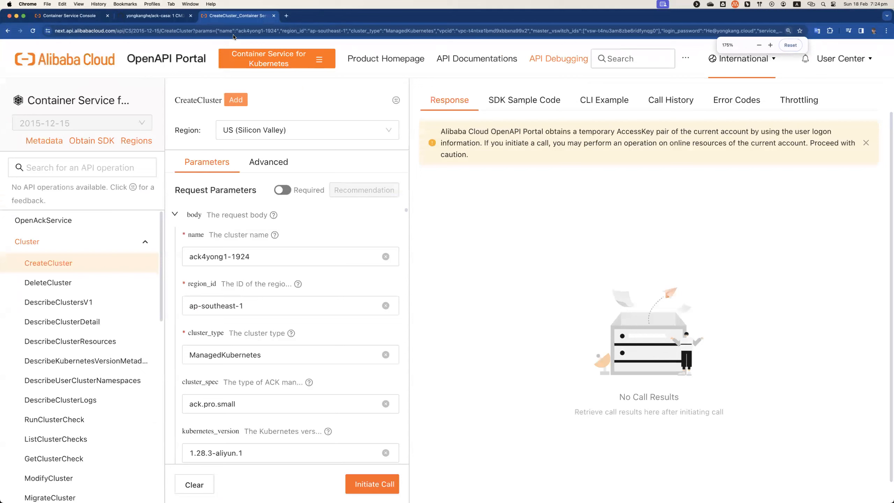
click(290, 305)
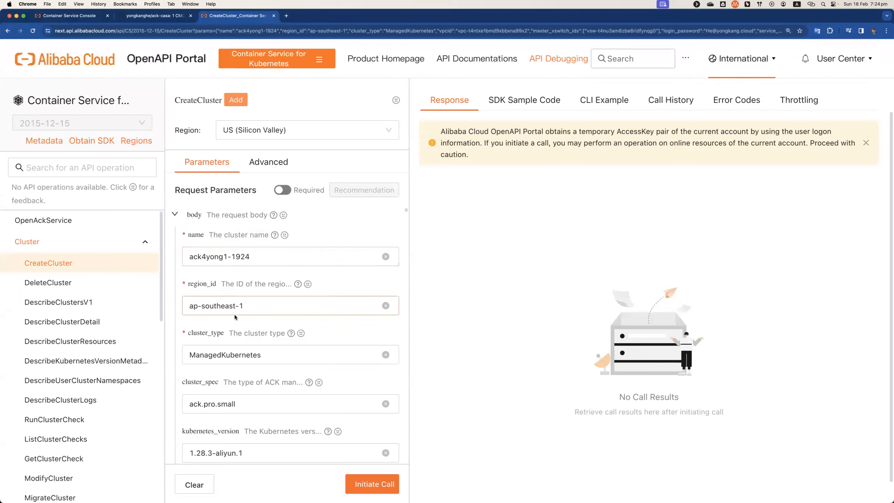
scroll(down, 3)
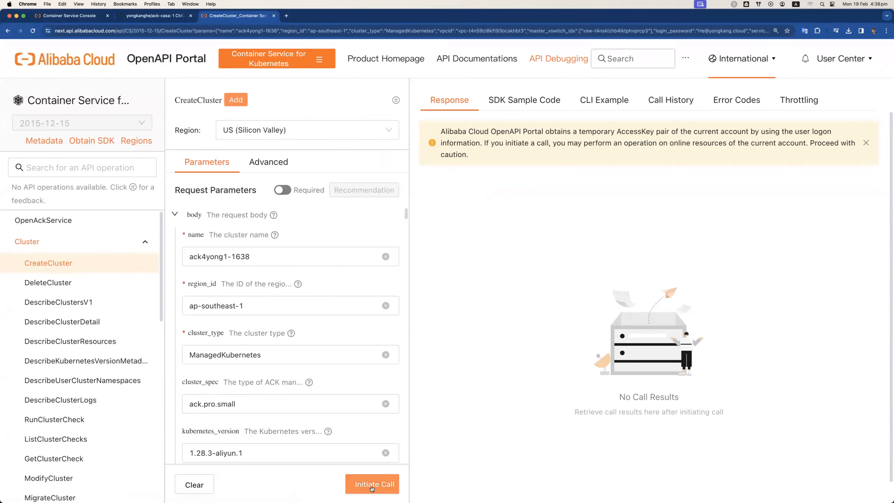
Step: Initiate the CreateCluster call and select the cluster ID from the 202 response
click(372, 484)
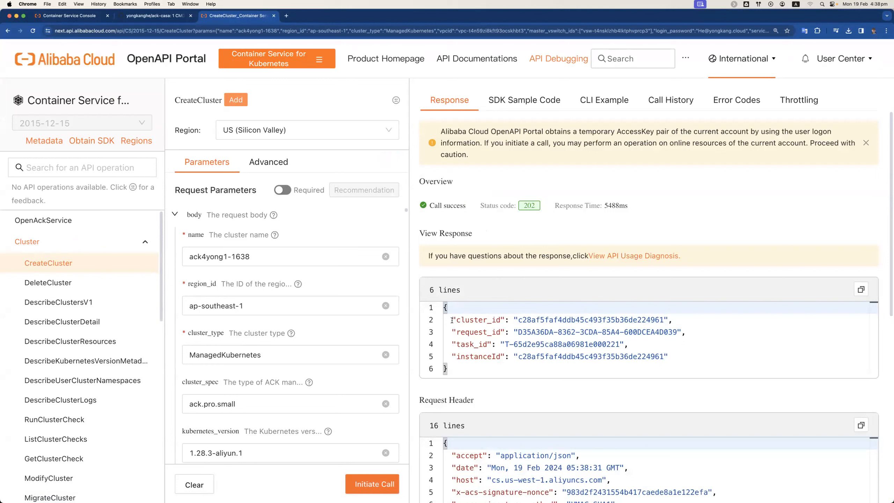
double_click(477, 319)
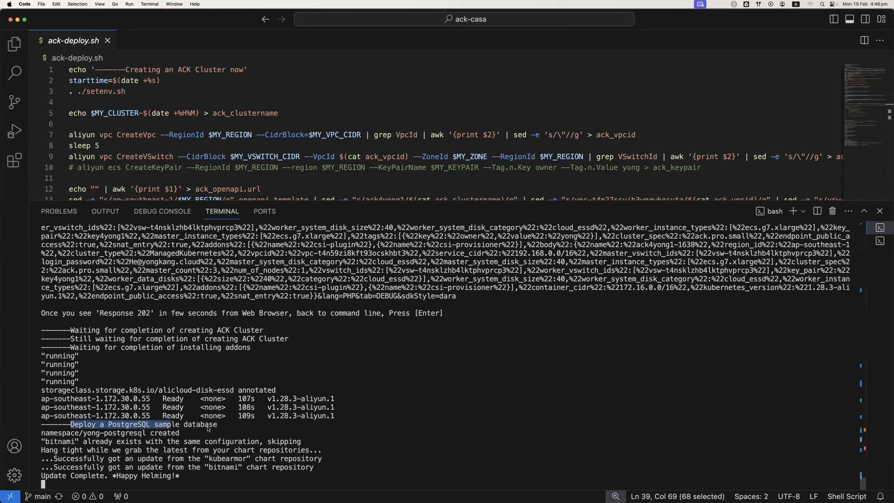
Step: Highlight the total ACK cluster creation time of 8 minutes 59 seconds
drag(177, 424, 225, 424)
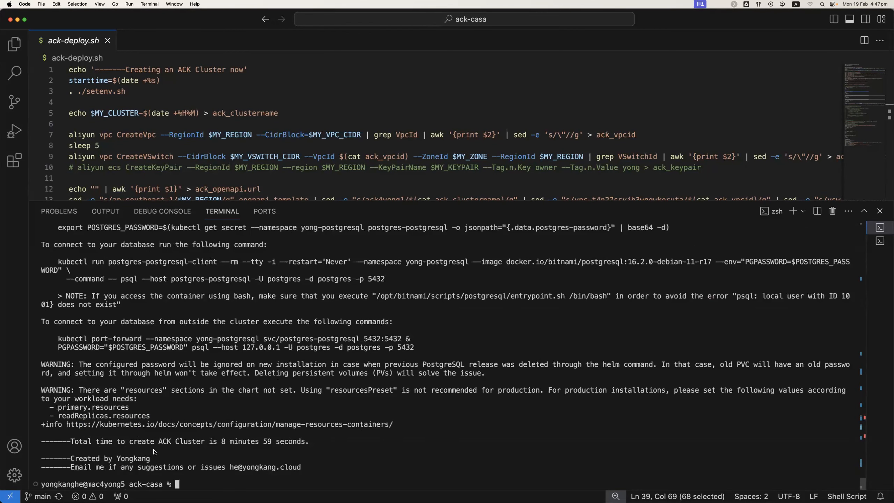
mouse_move(73, 442)
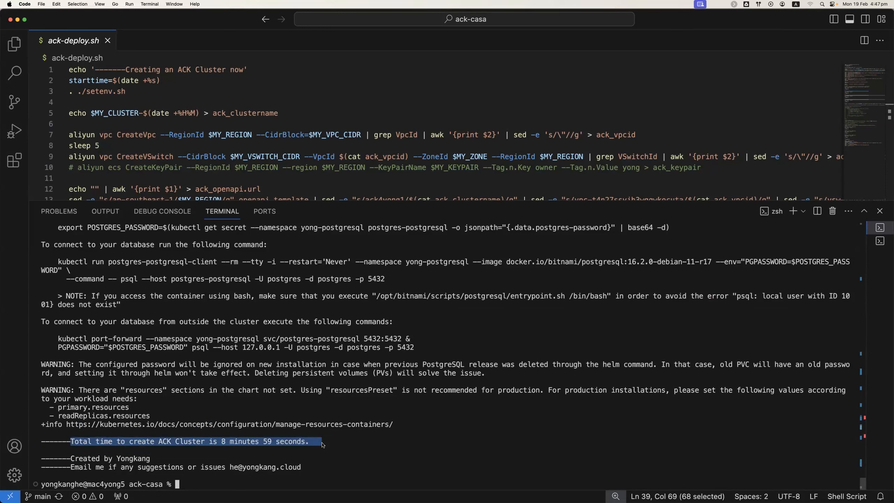
mouse_move(296, 450)
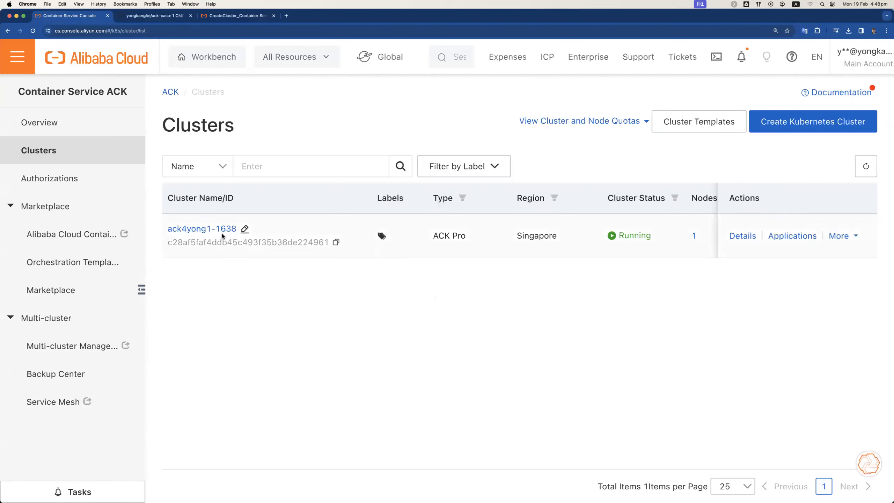
mouse_move(436, 243)
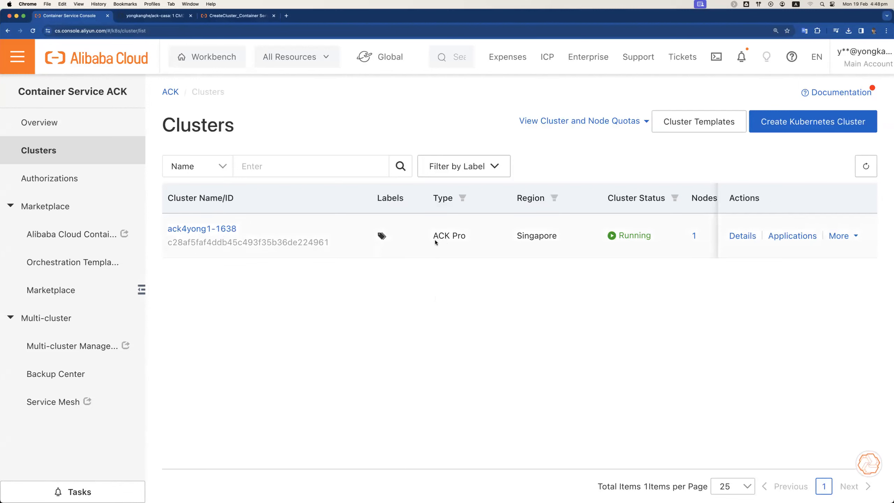
Step: Select the ack4yong1-1638 entry on the Clusters page showing it running in Singapore
double_click(448, 235)
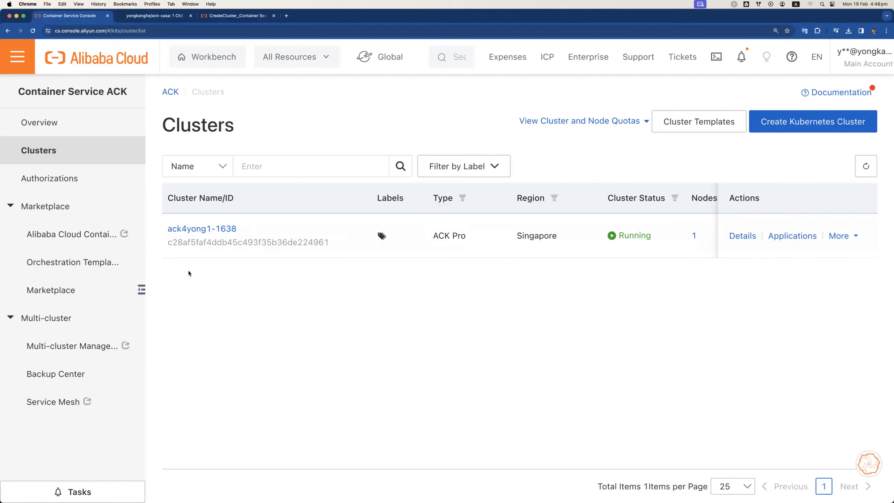
mouse_move(412, 283)
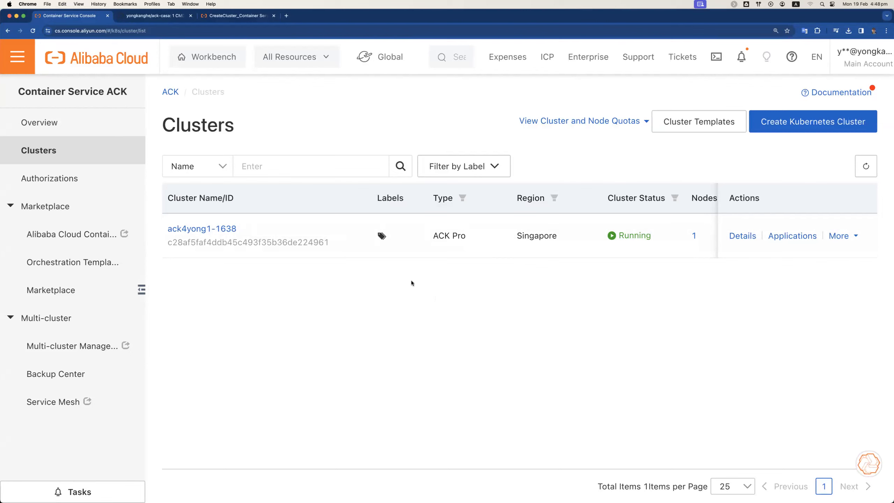
mouse_move(453, 290)
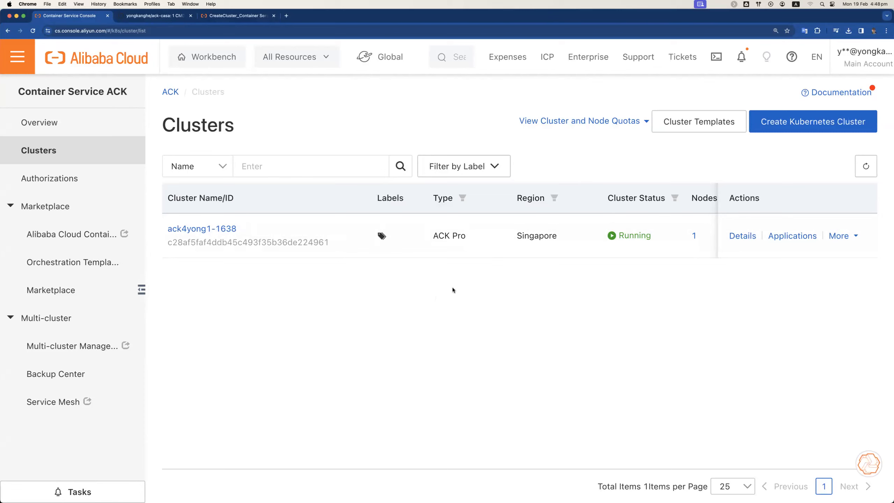
mouse_move(495, 287)
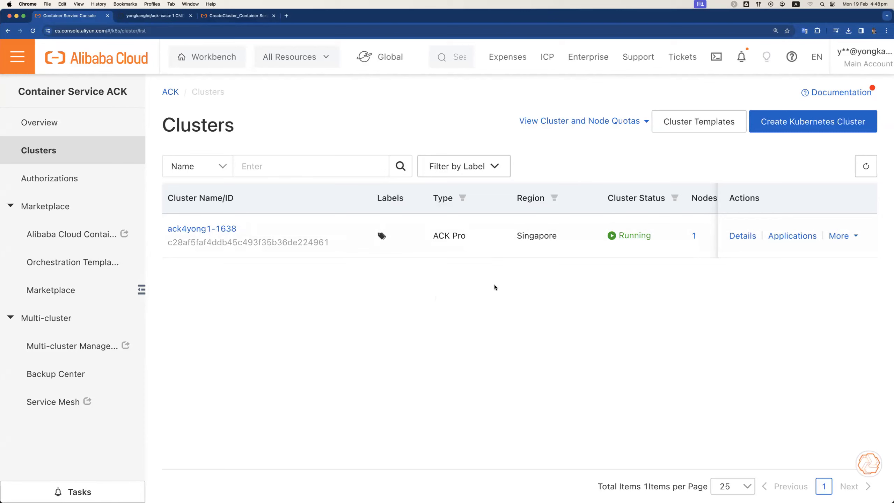
mouse_move(498, 288)
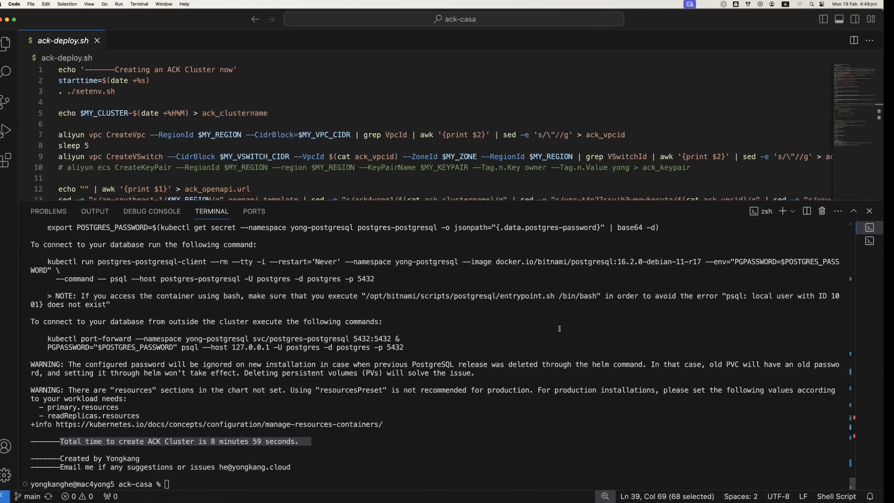
Step: Run k get no to list the single Ready node on v1.28.3-aliyun.1
text(k get)
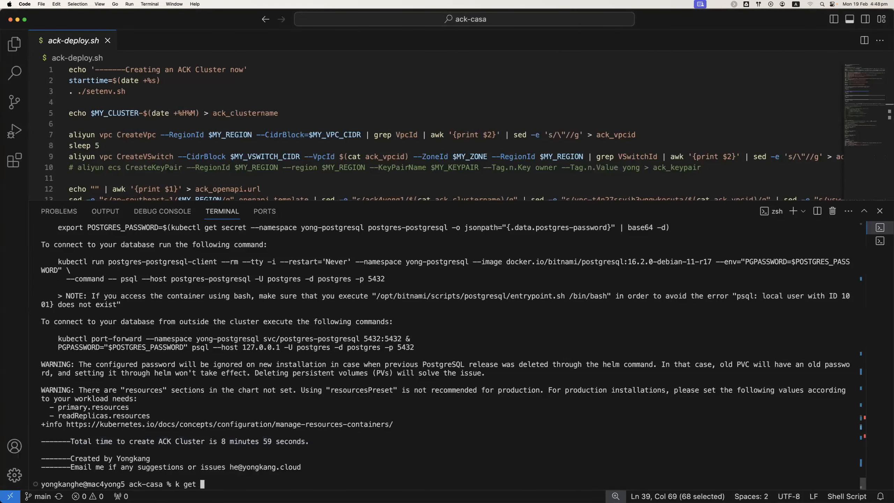
text(no)
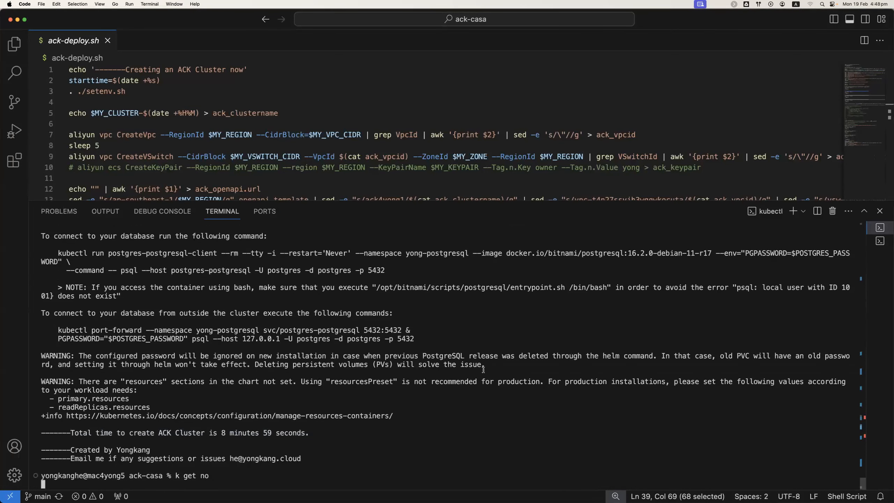
key(Return)
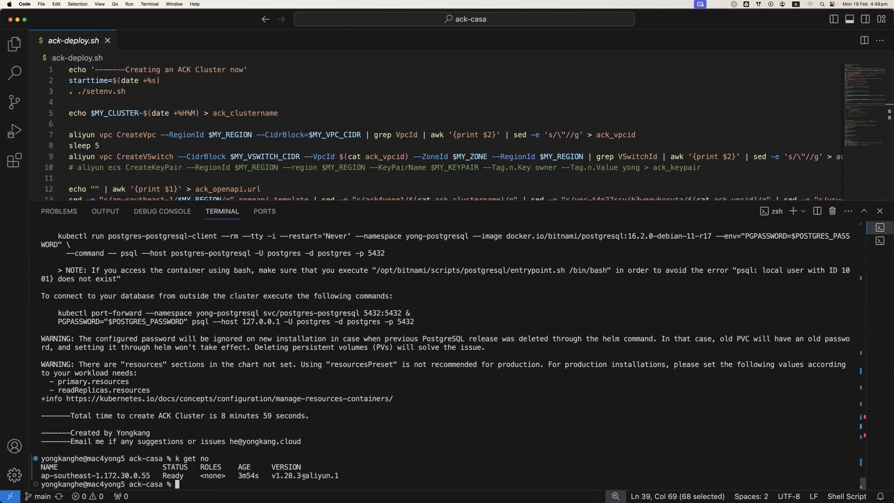
double_click(305, 476)
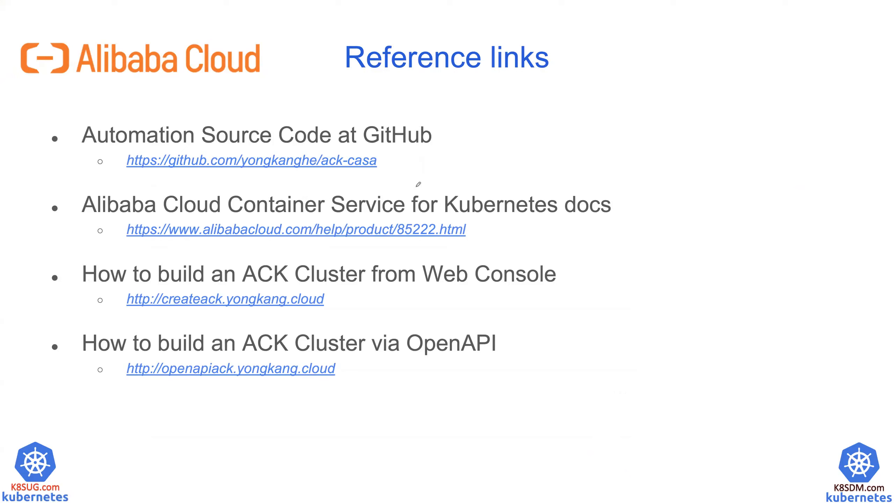
Step: Underline the GitHub source code and Container Service docs links in red ink
drag(83, 178, 439, 174)
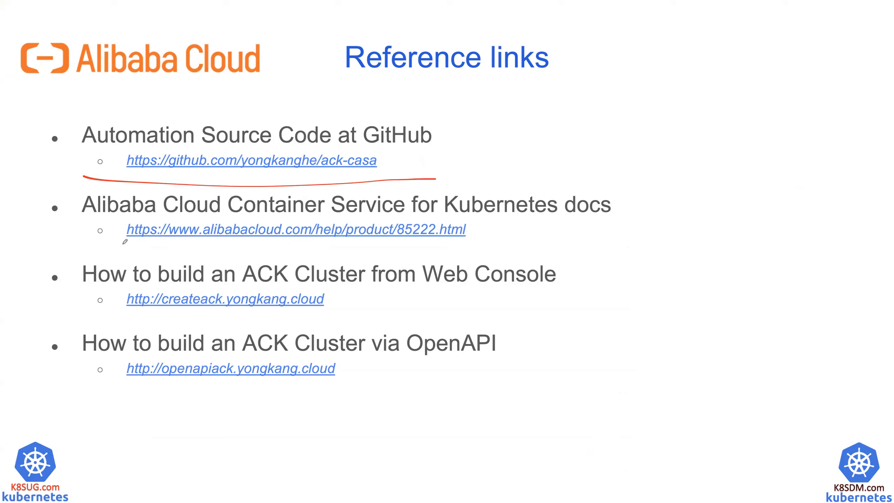
drag(122, 242, 488, 246)
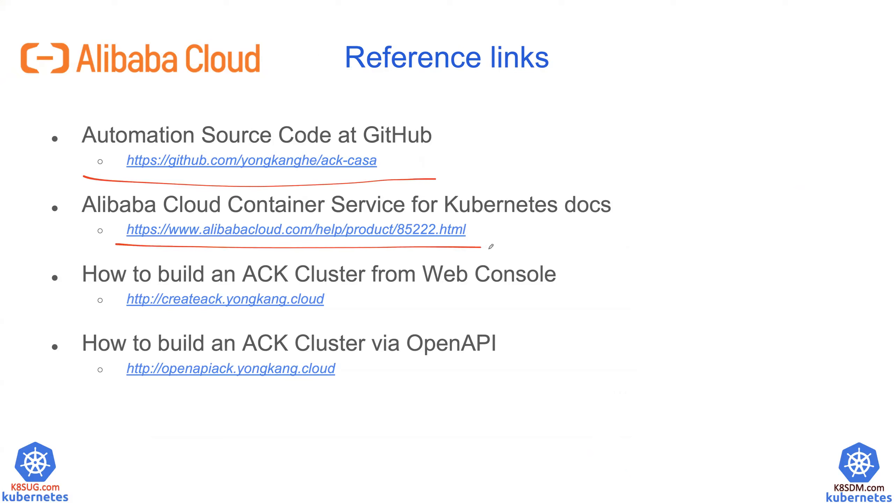
mouse_move(120, 313)
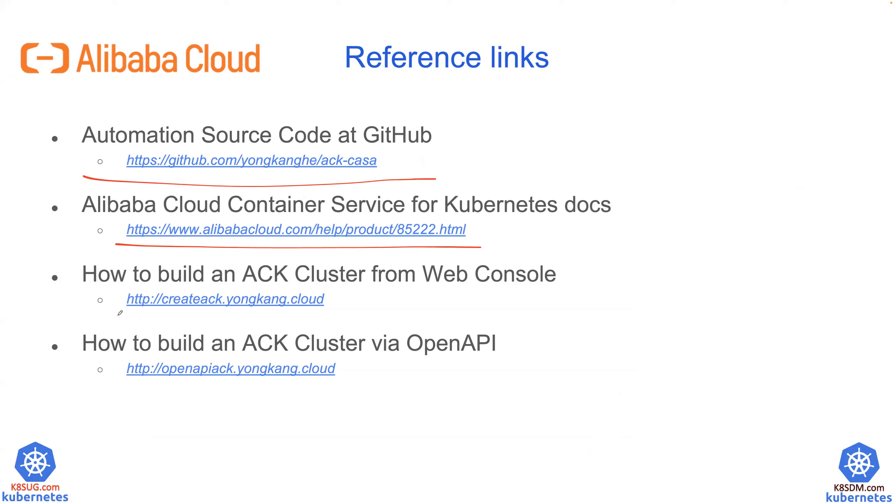